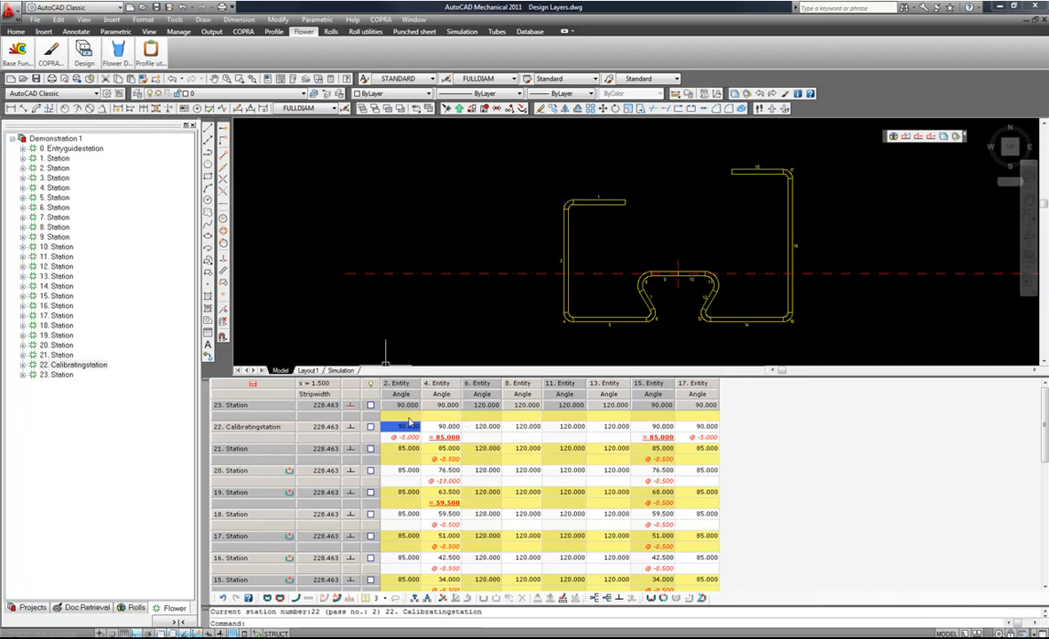
{"action": "mouse_move", "coordinate": [410, 426]}
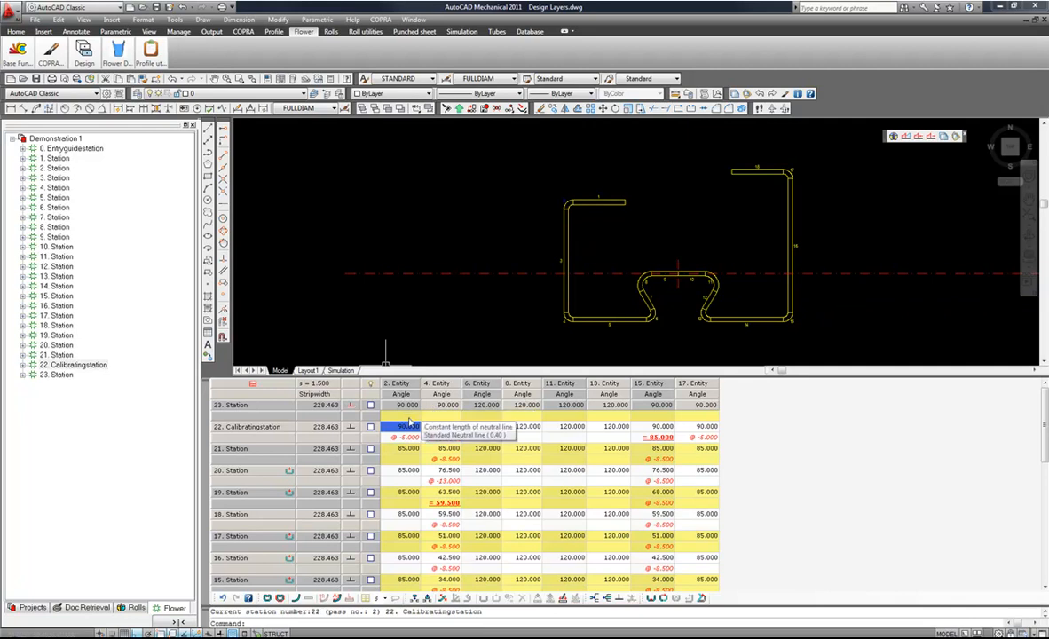
- Select station 23's angle-change cells for entities 2, 4, 15 and 17
{"action": "left_click", "coordinate": [408, 414]}
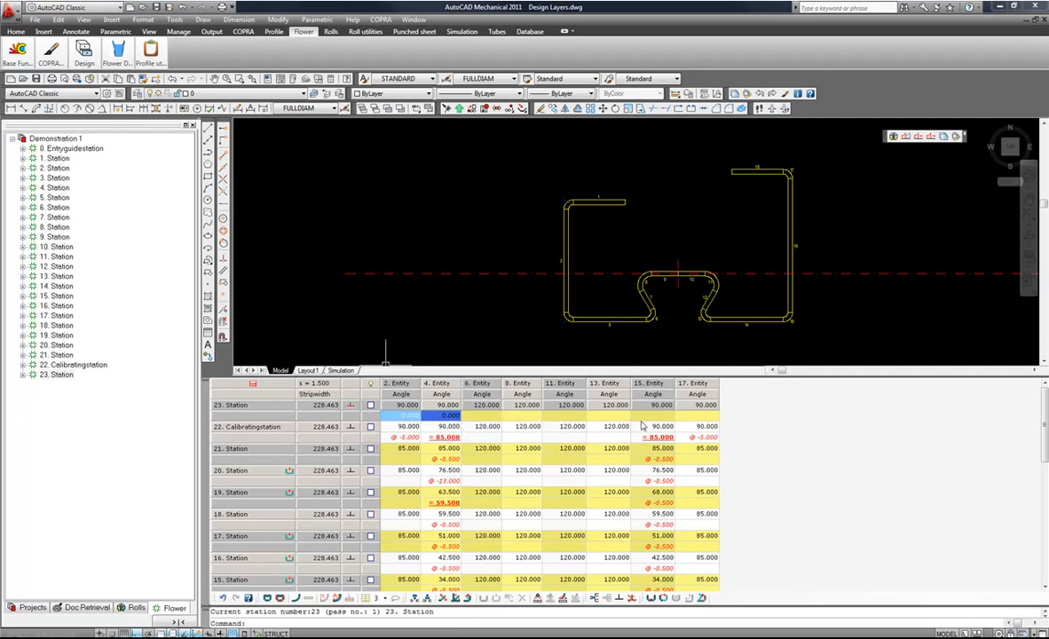
{"action": "mouse_move", "coordinate": [706, 415]}
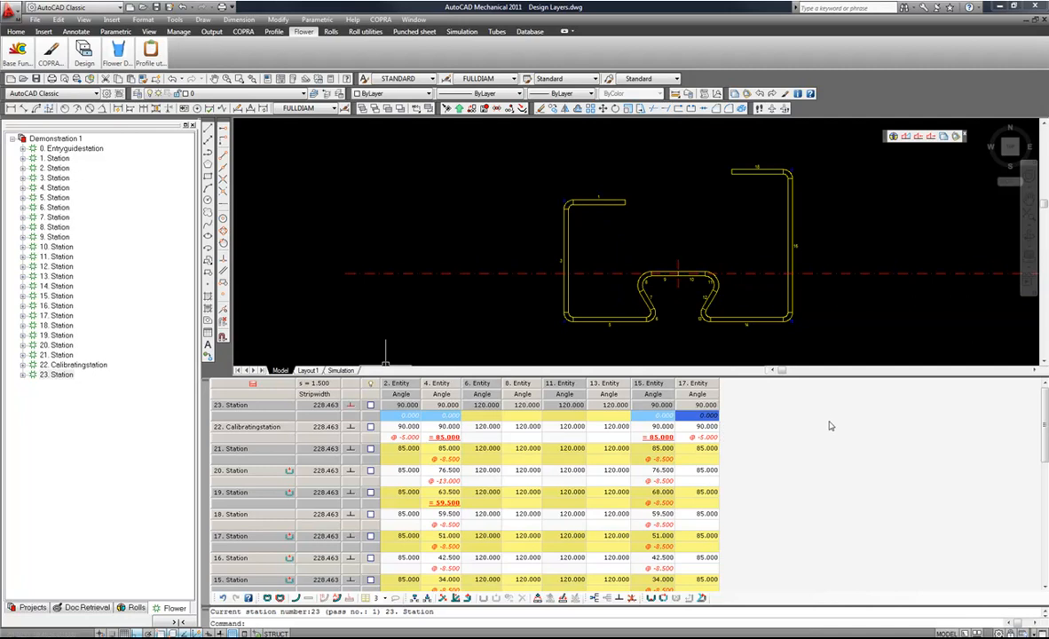
{"action": "mouse_move", "coordinate": [786, 378]}
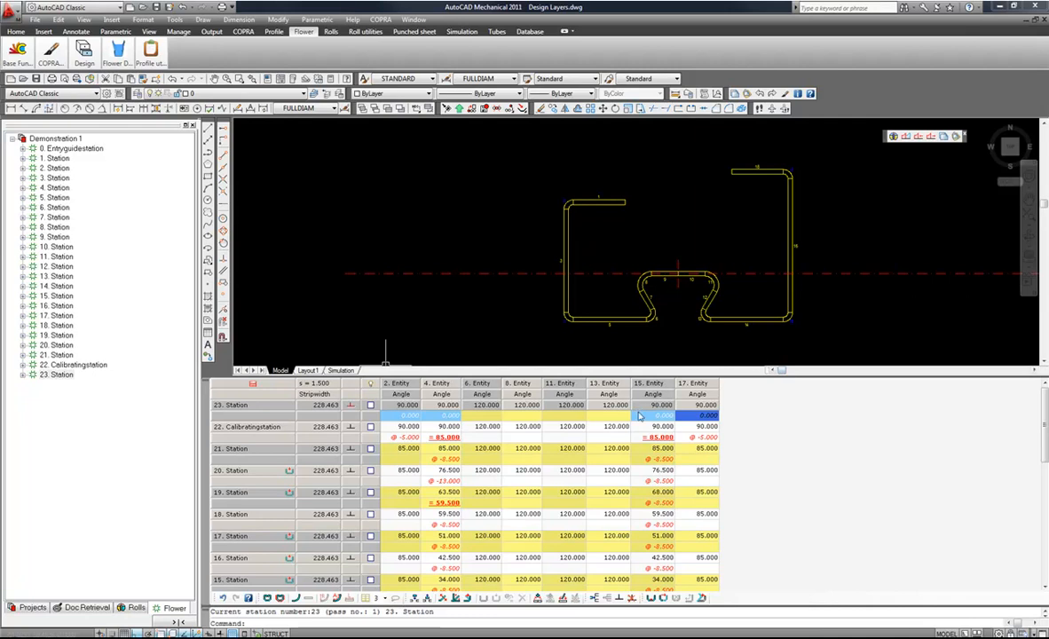
{"action": "mouse_move", "coordinate": [638, 418]}
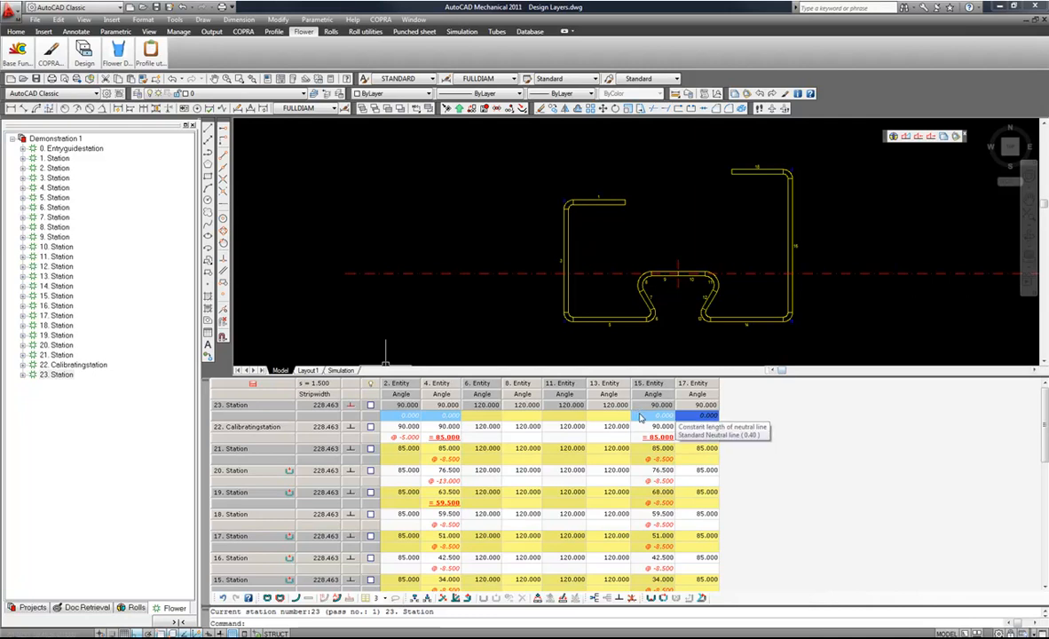
- Create springback for the selected cells from the context menu
{"action": "right_click", "coordinate": [662, 416]}
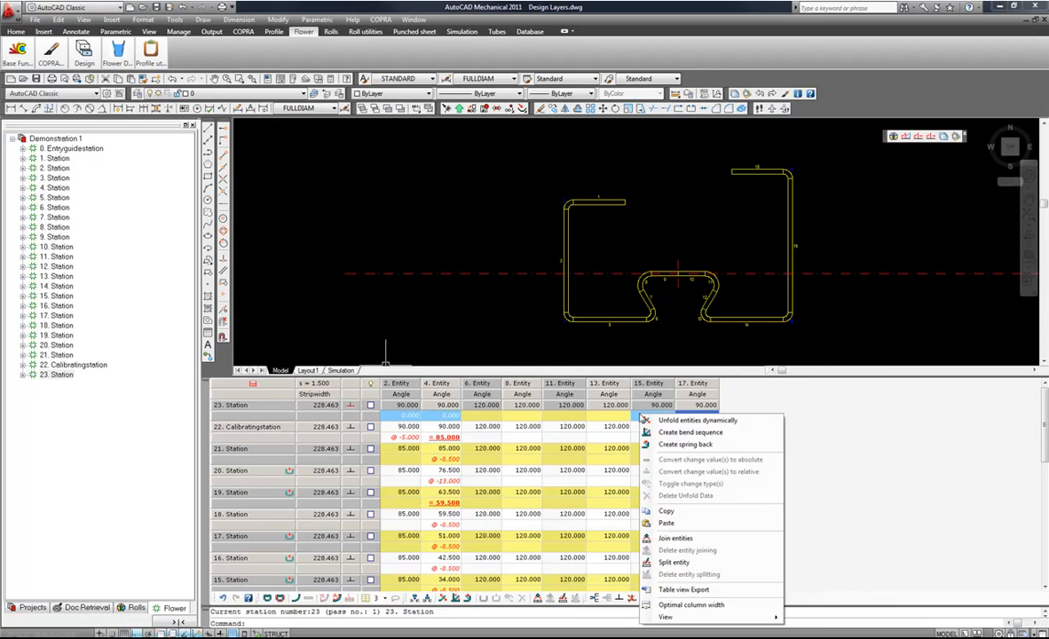
{"action": "mouse_move", "coordinate": [696, 443]}
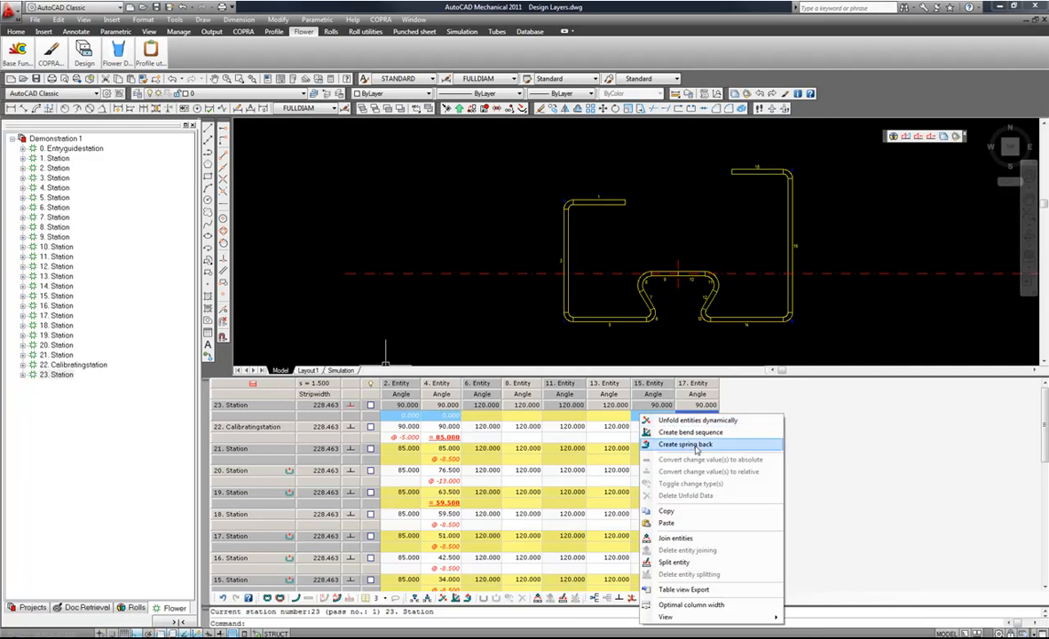
{"action": "left_click", "coordinate": [685, 444]}
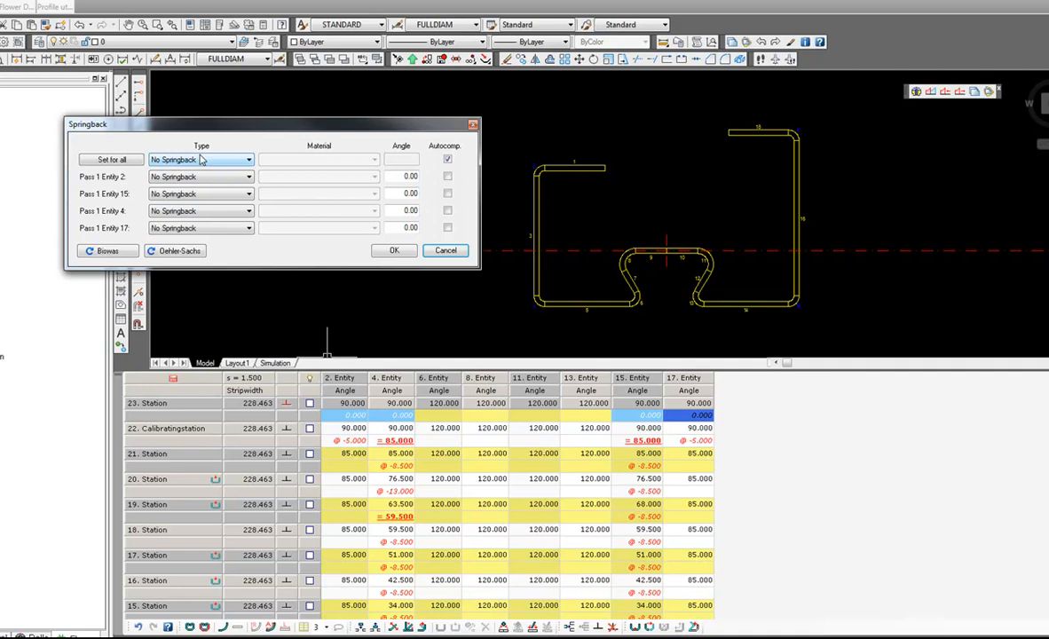
- Apply user-defined springback of 2 degrees to all four entities via Set for all
{"action": "left_click", "coordinate": [248, 159]}
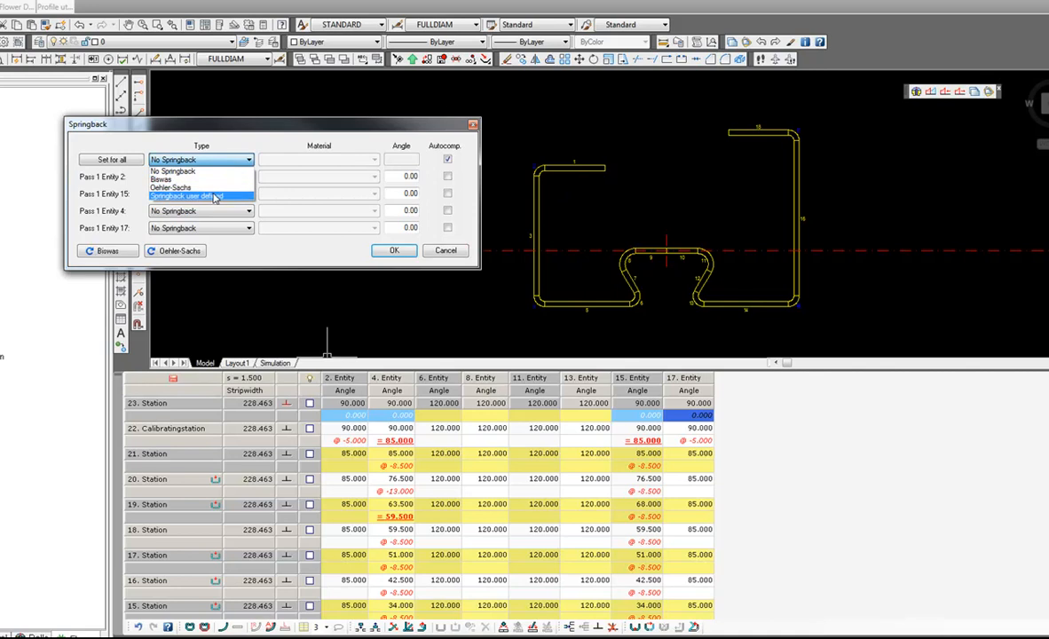
{"action": "left_click", "coordinate": [196, 195]}
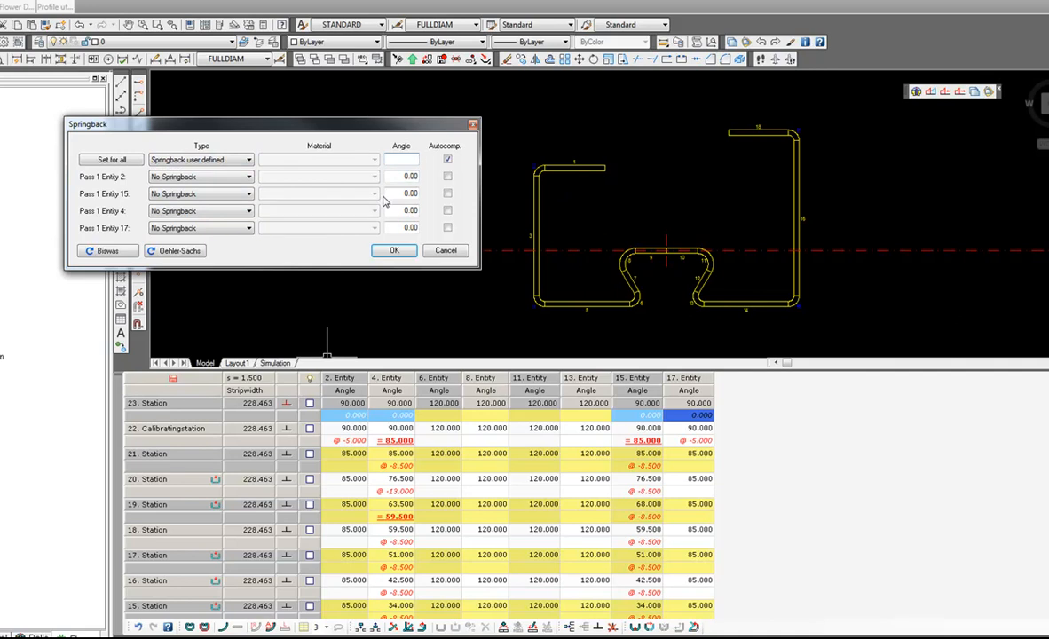
{"action": "left_click", "coordinate": [399, 159]}
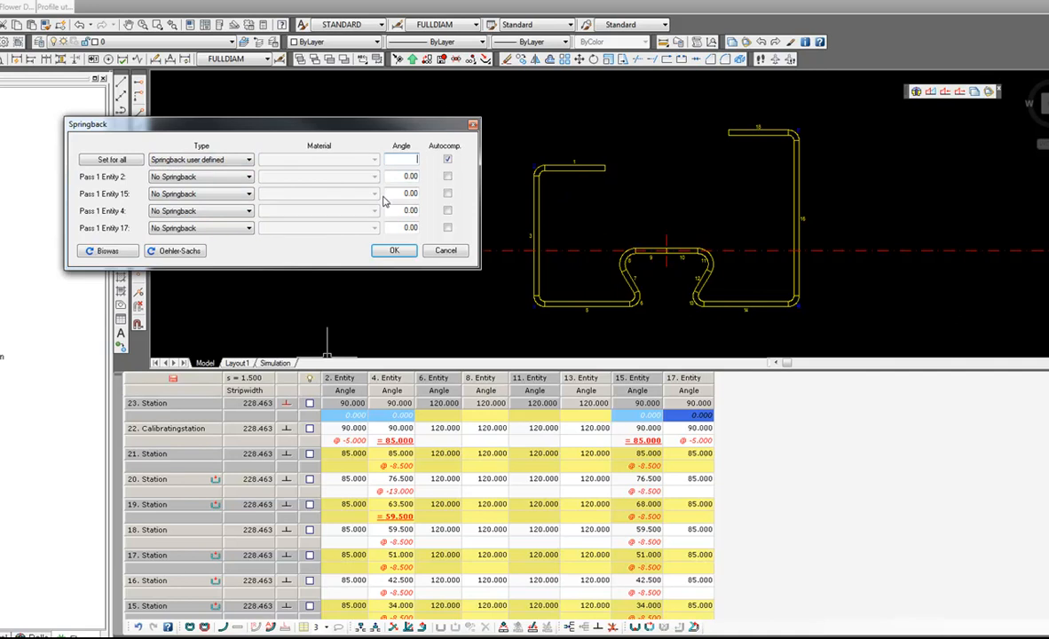
{"action": "type", "text": "2"}
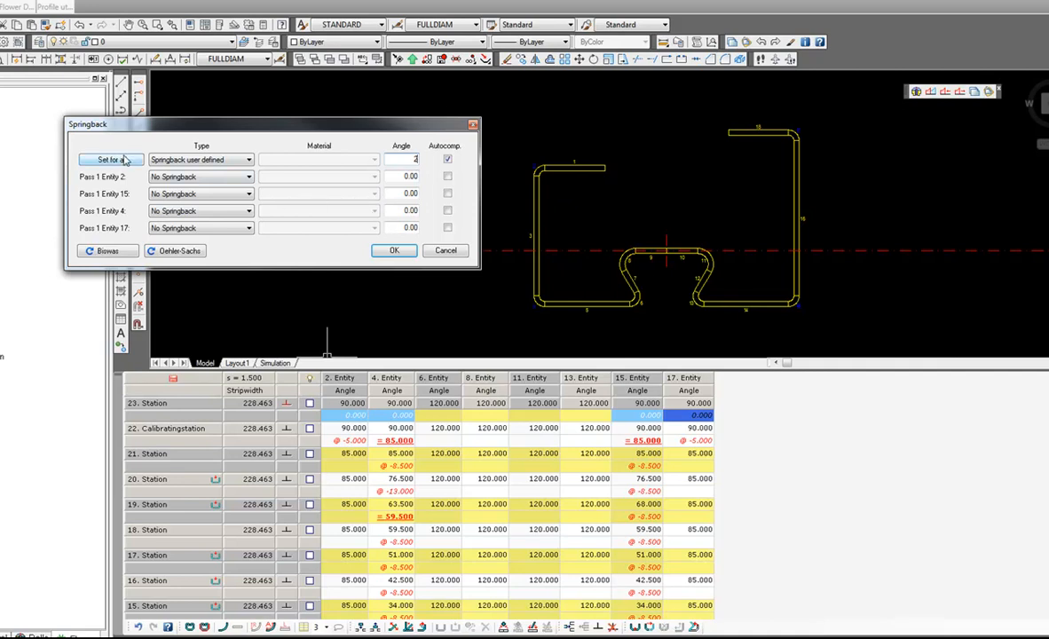
{"action": "left_click", "coordinate": [110, 160]}
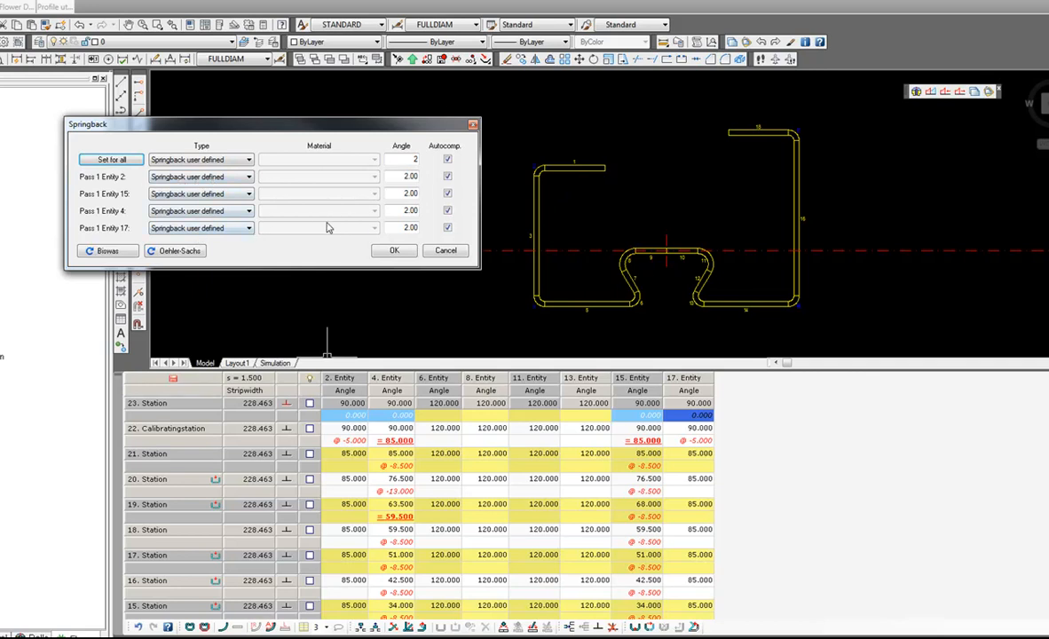
{"action": "mouse_move", "coordinate": [497, 204]}
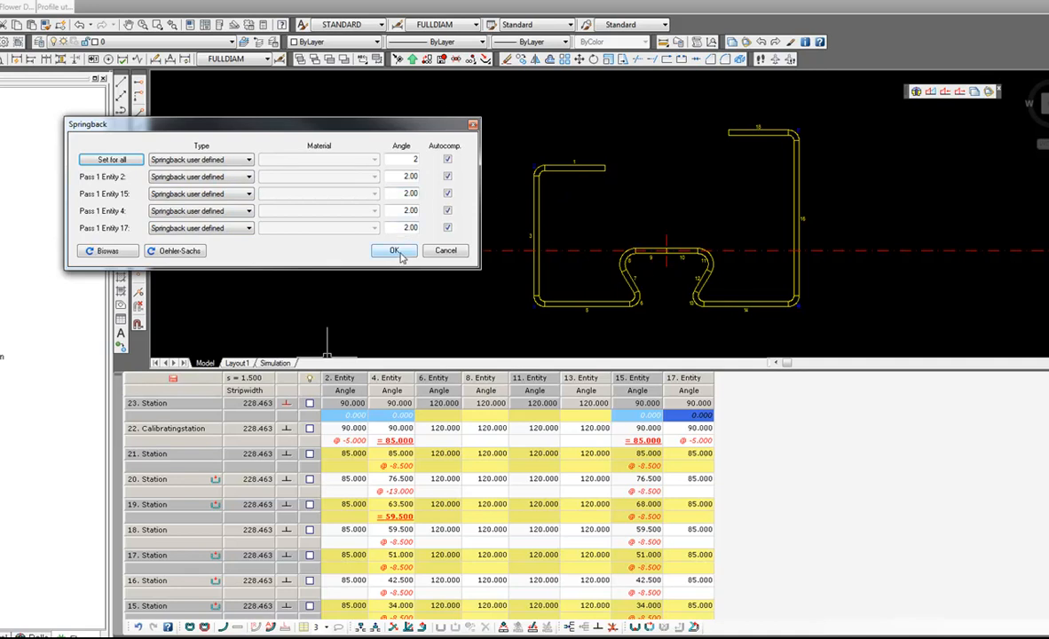
- Confirm the Springback dialog so calibrating angles become 92.000
{"action": "left_click", "coordinate": [394, 251]}
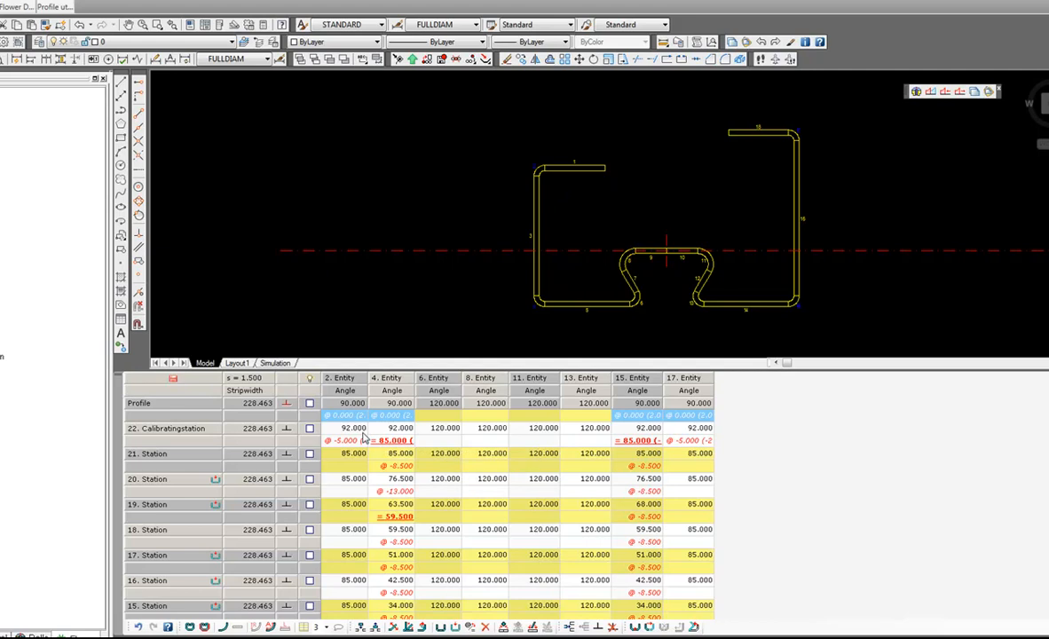
{"action": "mouse_move", "coordinate": [162, 443]}
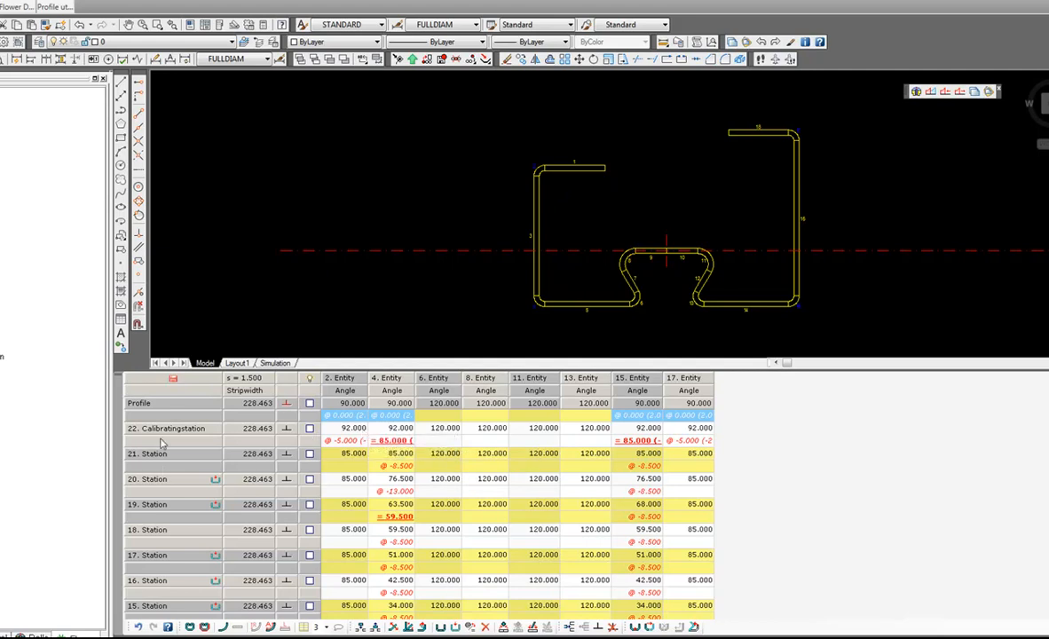
{"action": "mouse_move", "coordinate": [203, 383]}
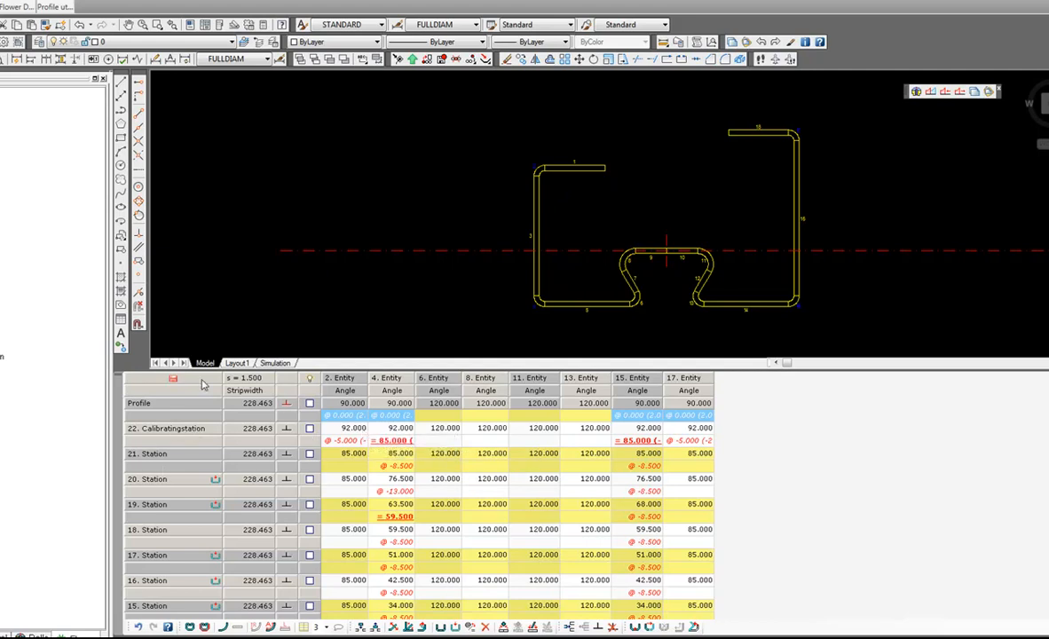
{"action": "mouse_move", "coordinate": [204, 379]}
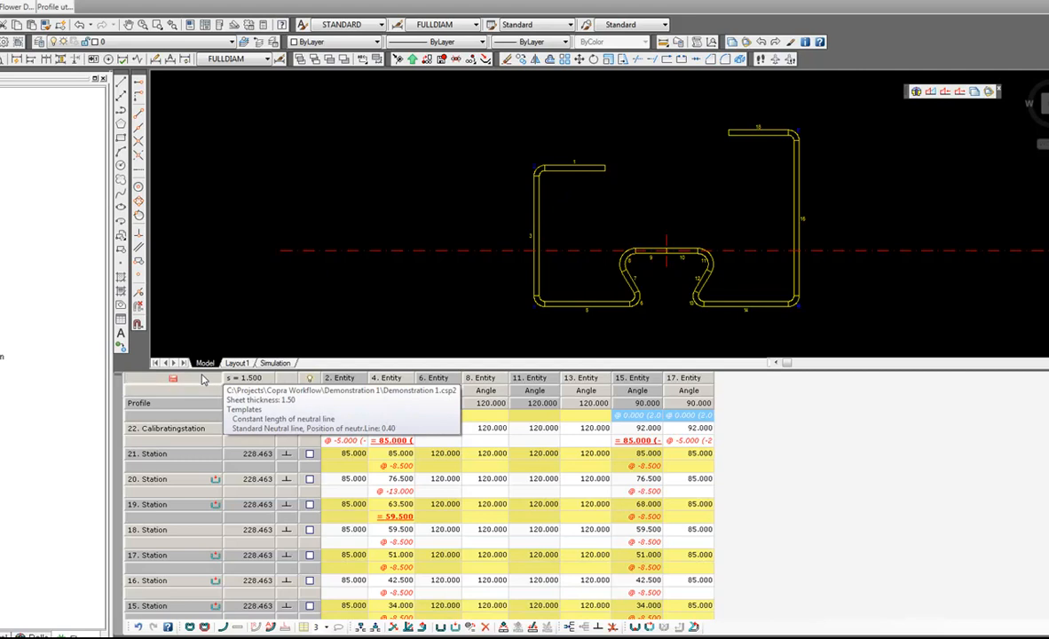
{"action": "mouse_move", "coordinate": [434, 186]}
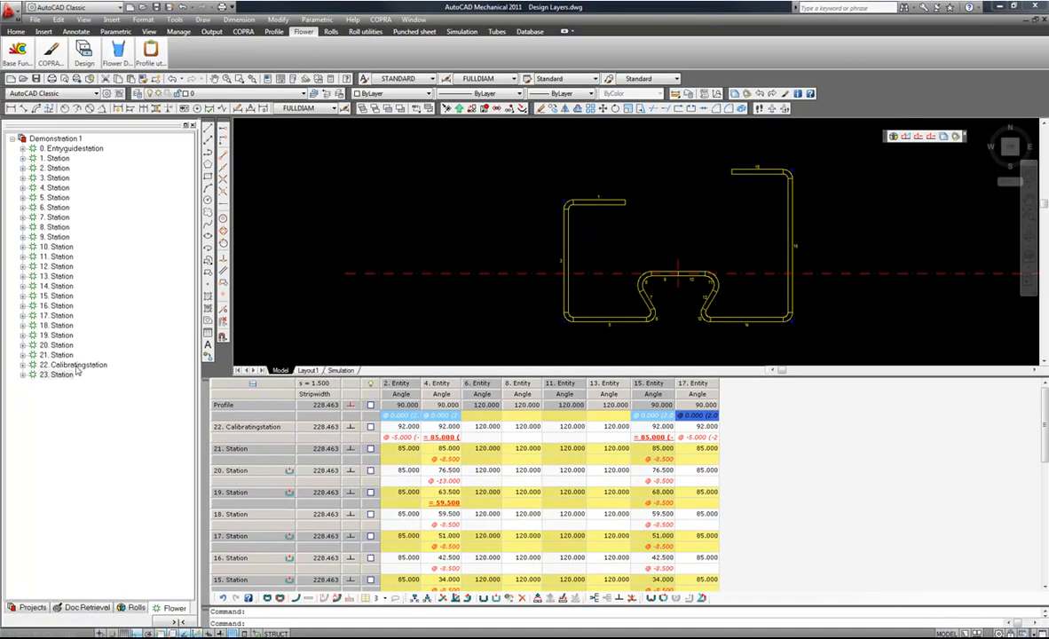
- Change station 22's subtype from Calibrating to None in Station Attributes
{"action": "right_click", "coordinate": [71, 365]}
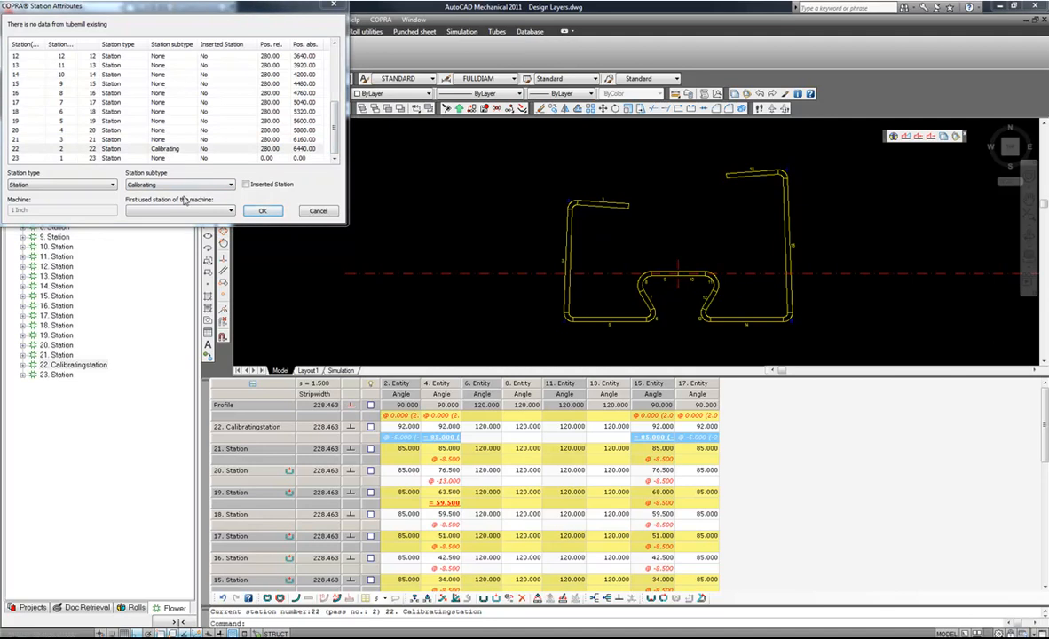
{"action": "left_click", "coordinate": [230, 185]}
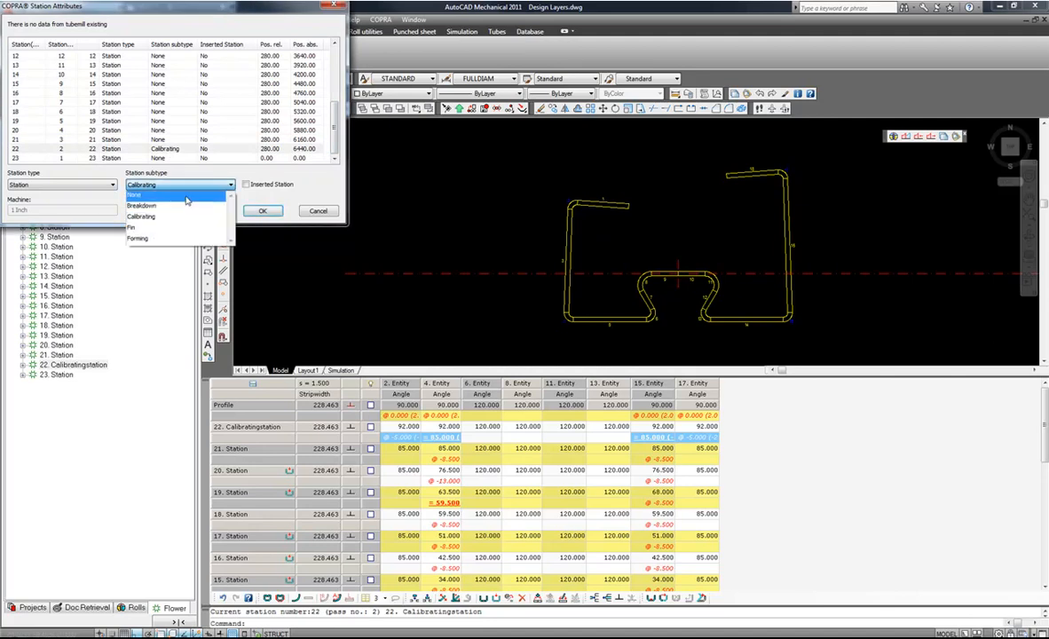
{"action": "left_click", "coordinate": [133, 194]}
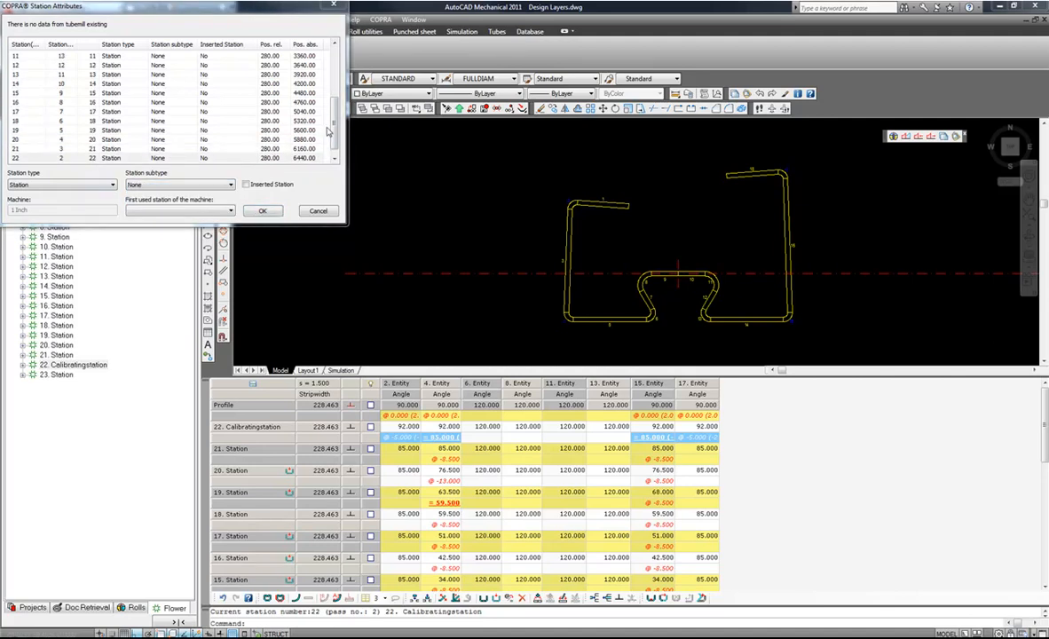